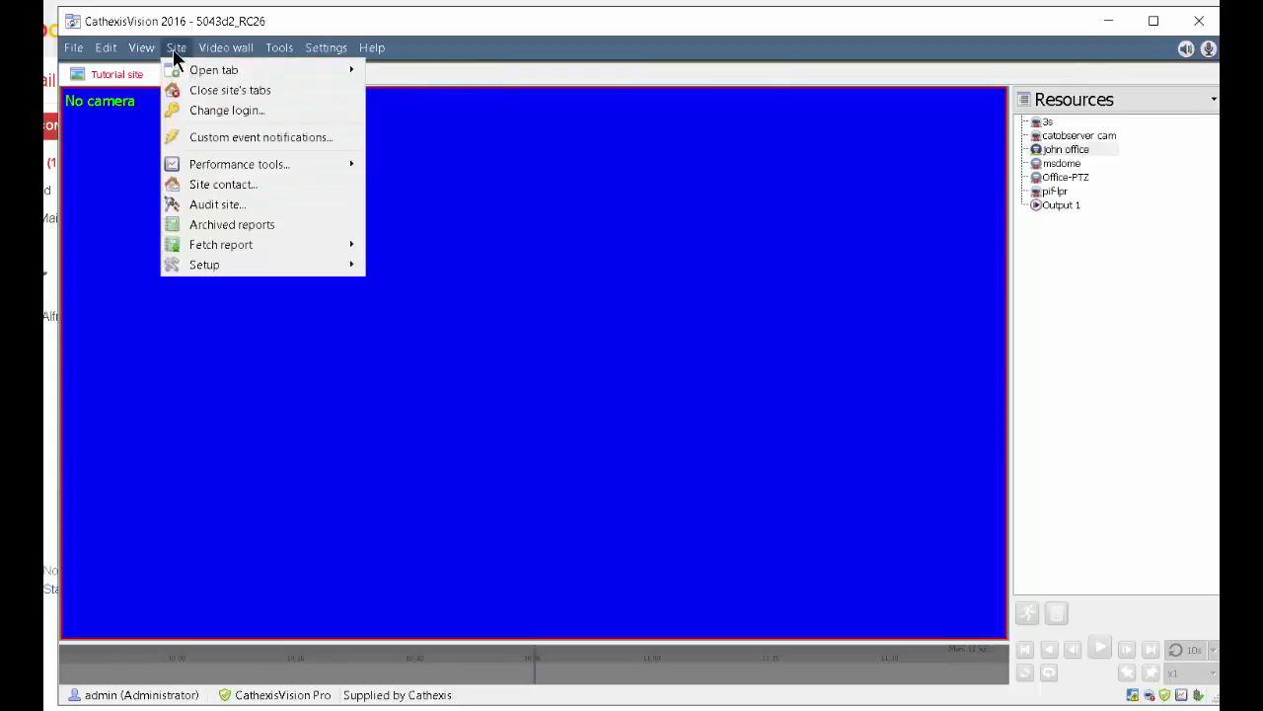
Show the Tutorial Server's general settings from Site > Setup > Servers
{"action": "left_click", "coordinate": [205, 265]}
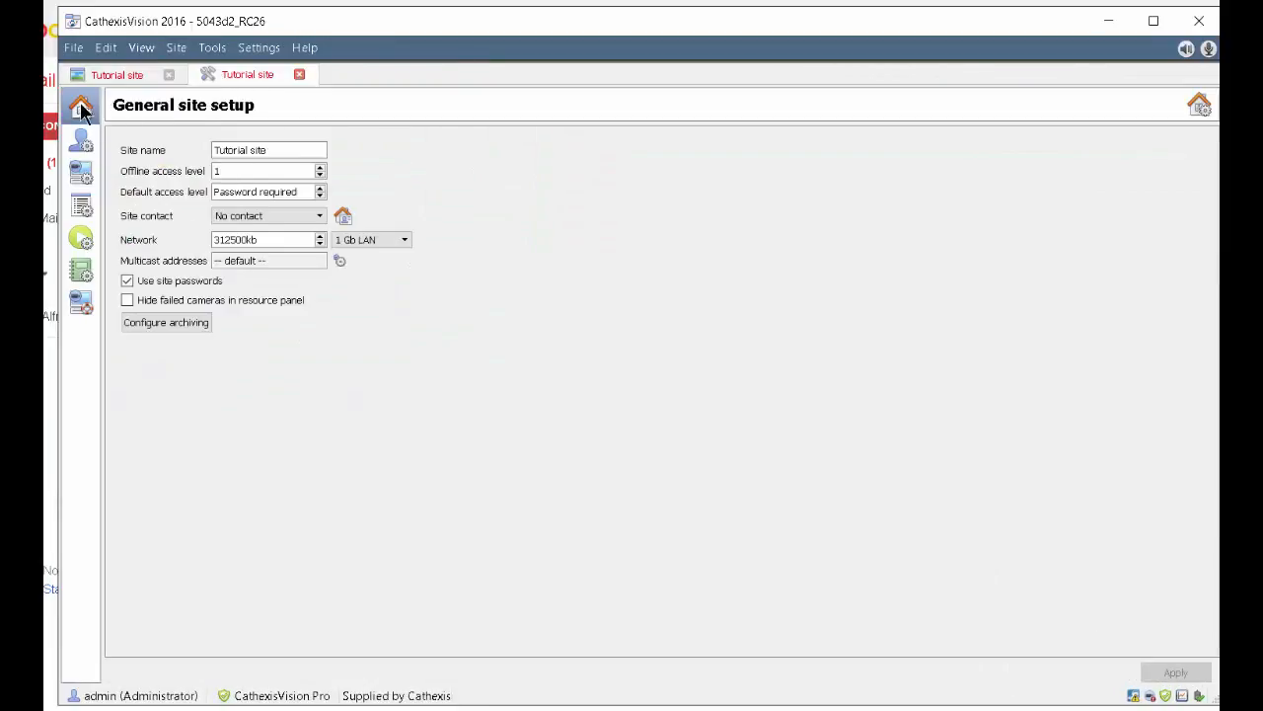
{"action": "left_click", "coordinate": [78, 170]}
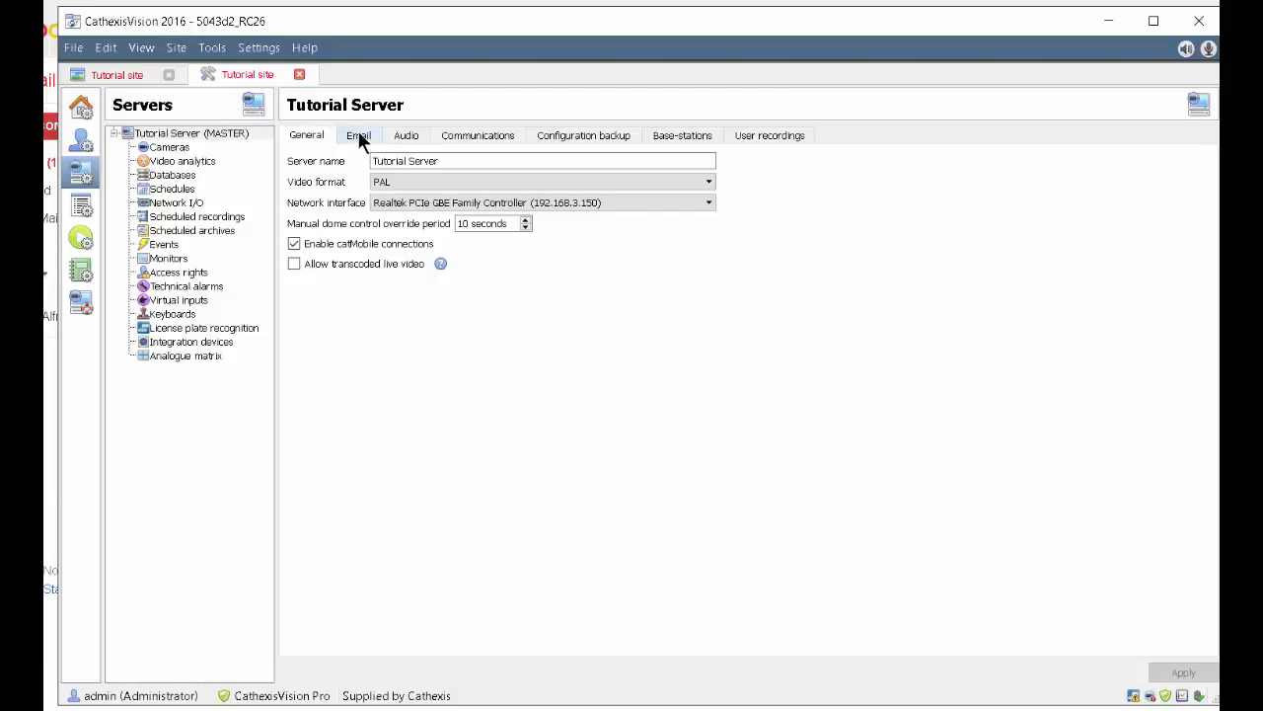
Show the Tutorial Server's Email settings with empty SMTP fields
{"action": "left_click", "coordinate": [360, 134]}
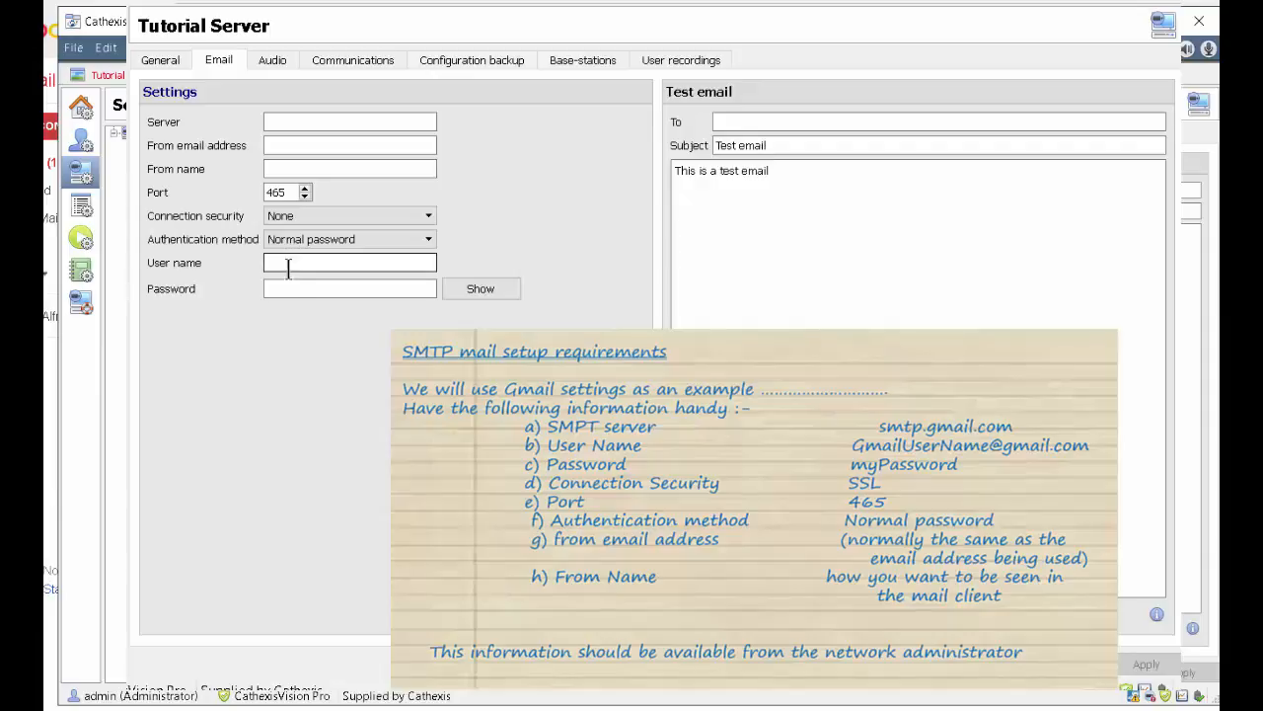
{"action": "mouse_move", "coordinate": [288, 298]}
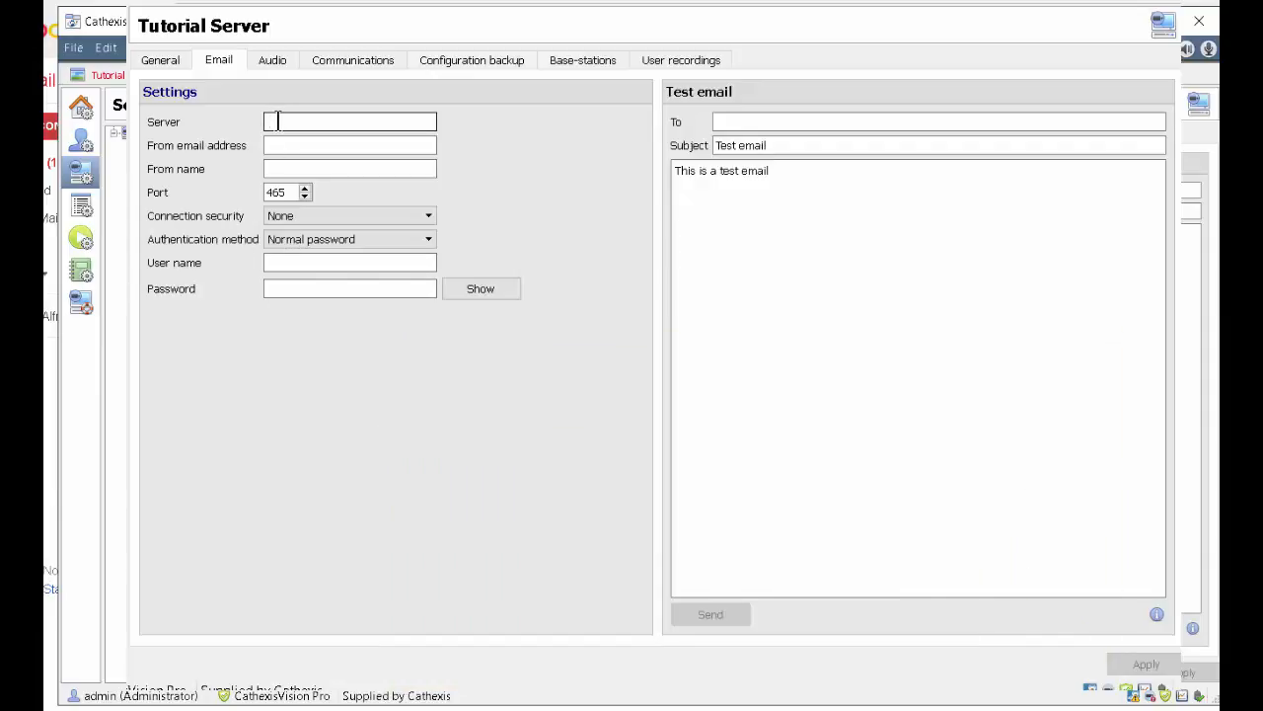
{"action": "type", "text": "smtp."}
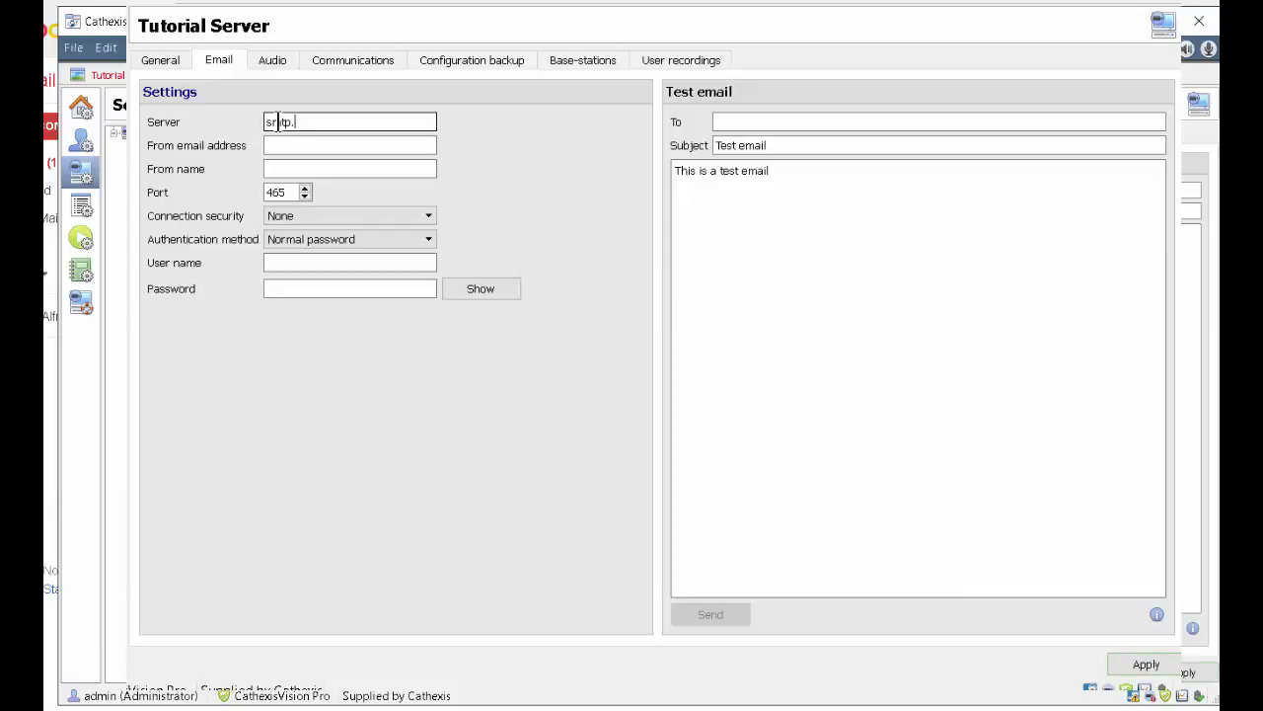
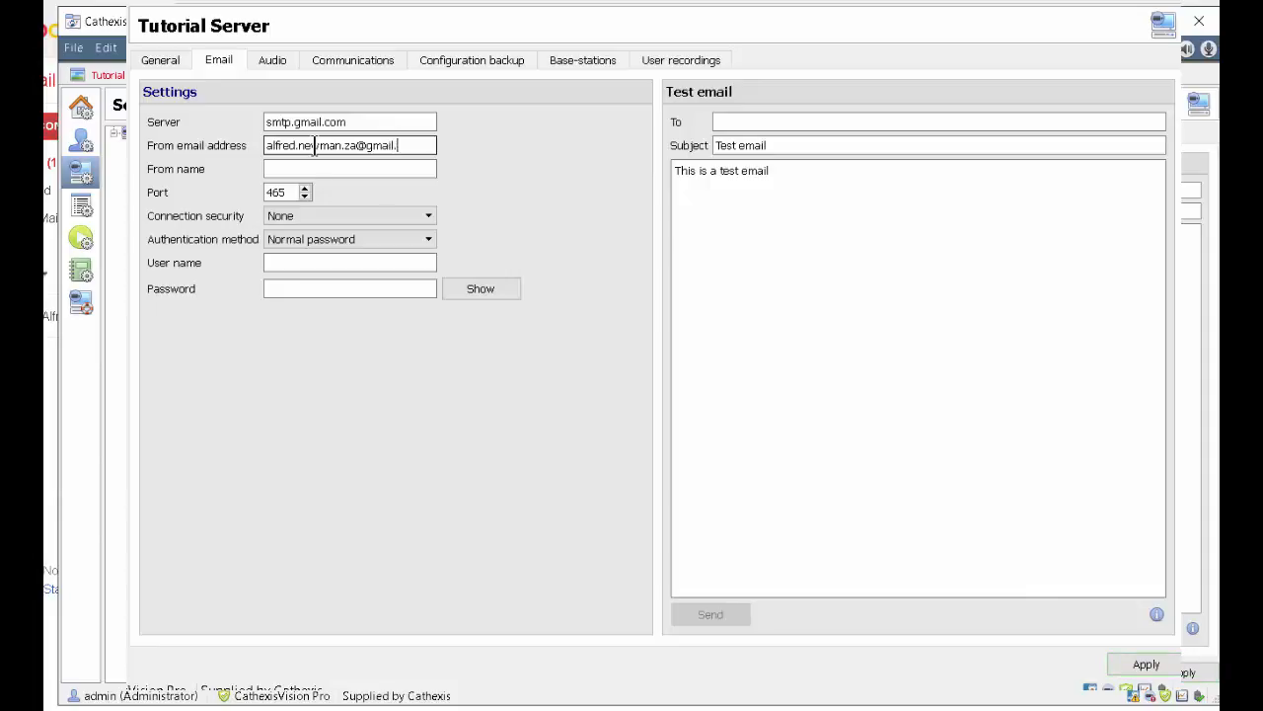
{"action": "type", "text": "AN"}
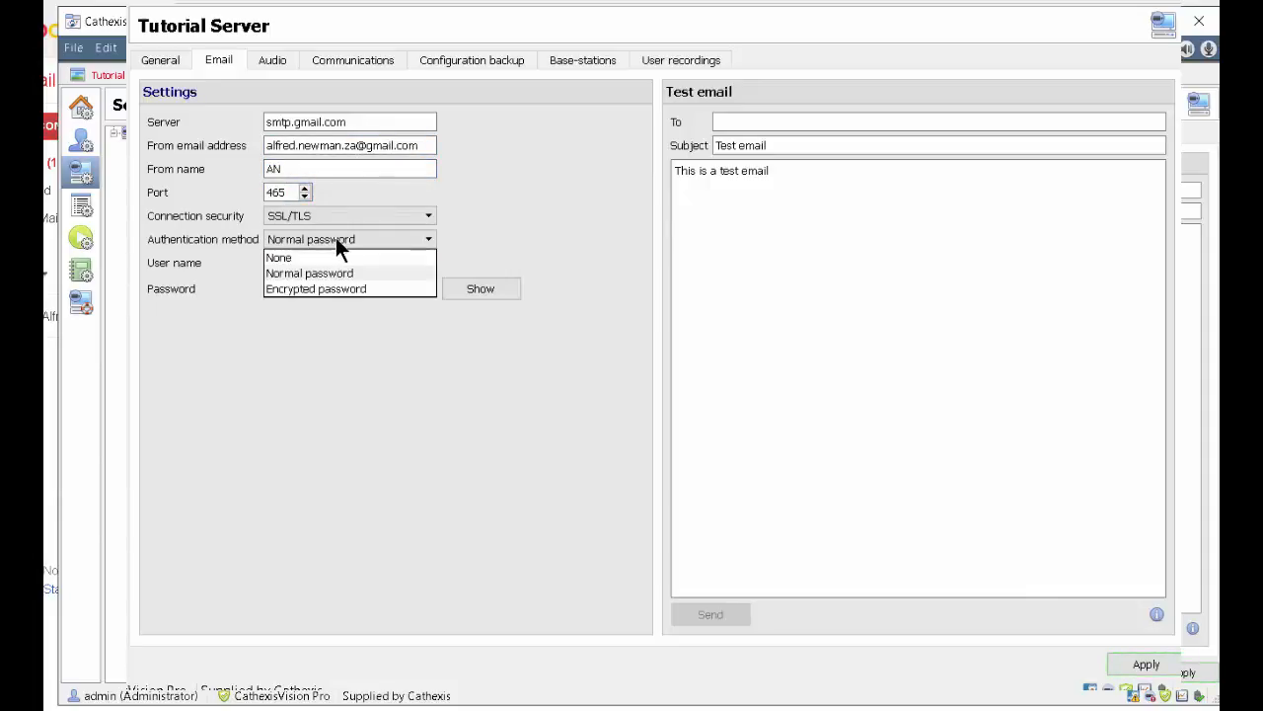
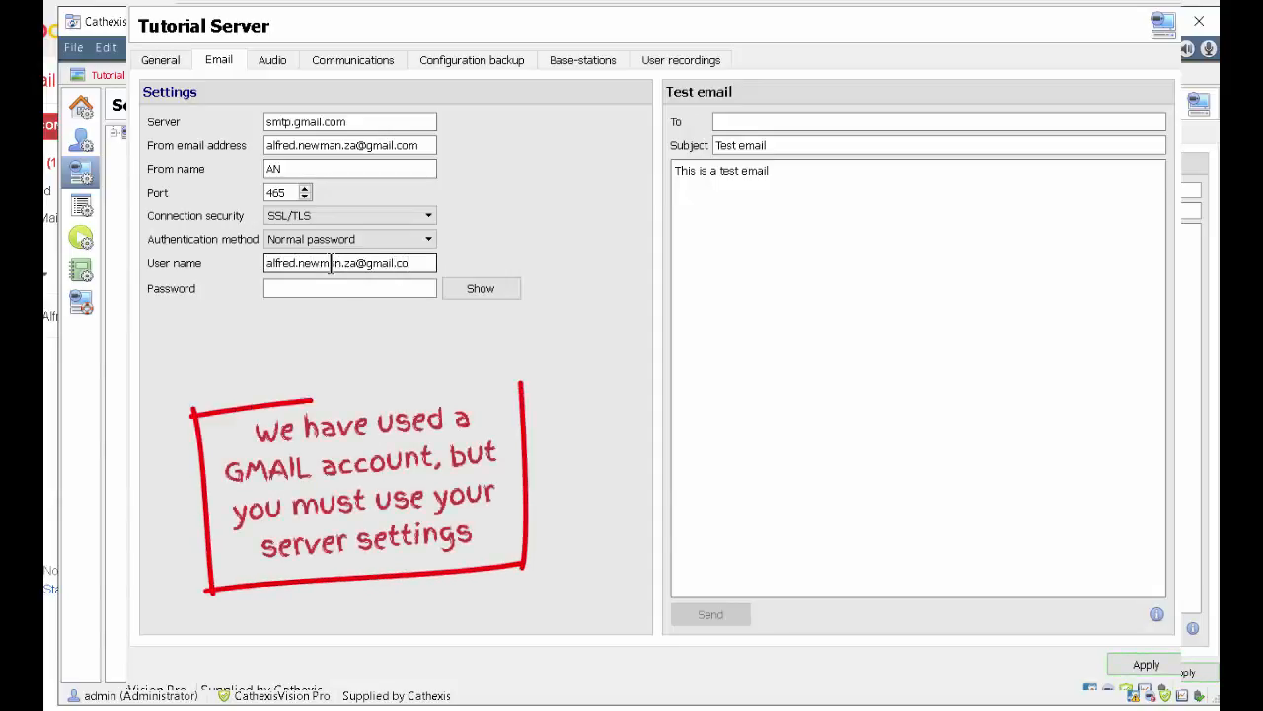
Enter the account password and briefly reveal it to check it
{"action": "type", "text": "•••••"}
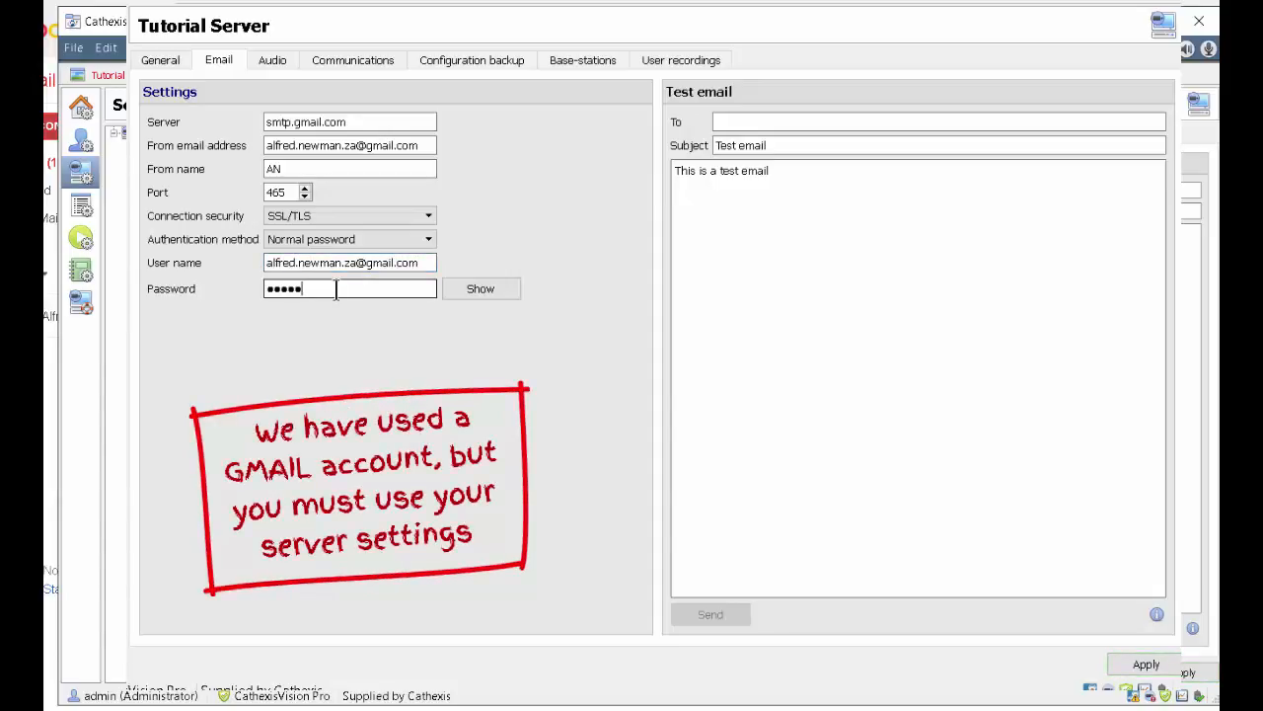
{"action": "type", "text": "••"}
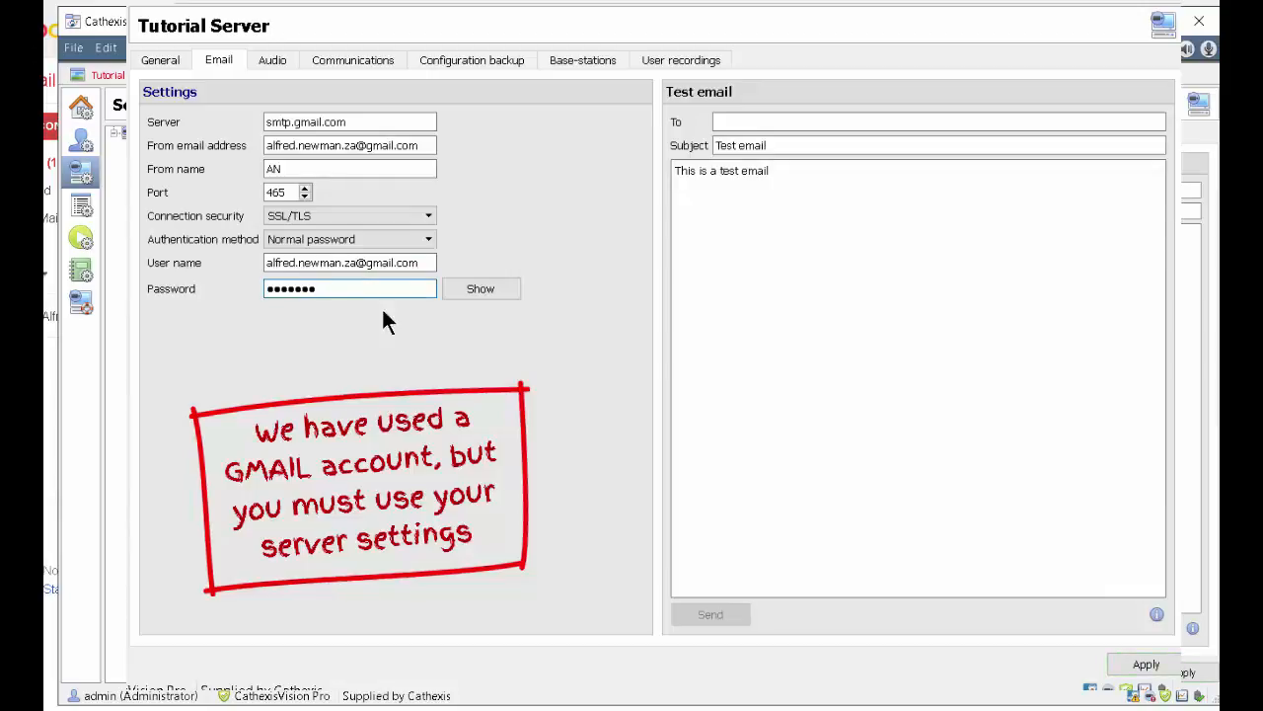
{"action": "left_click", "coordinate": [479, 288]}
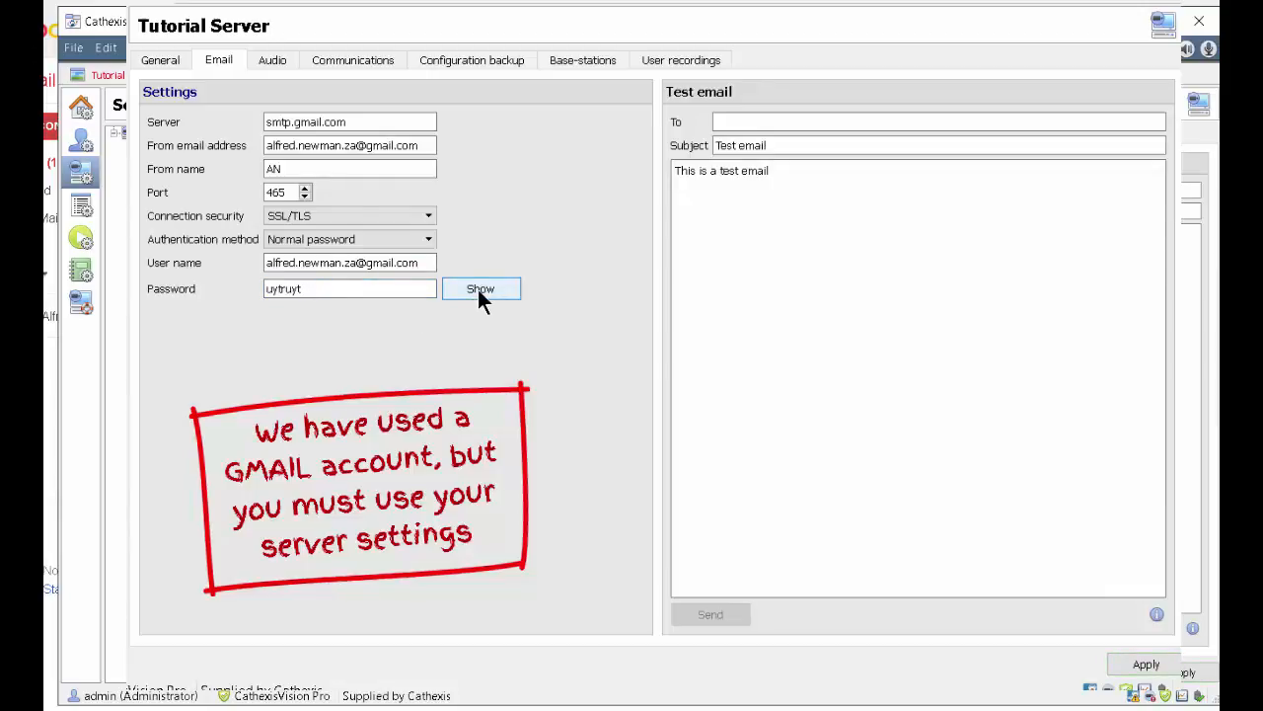
{"action": "left_click", "coordinate": [480, 288]}
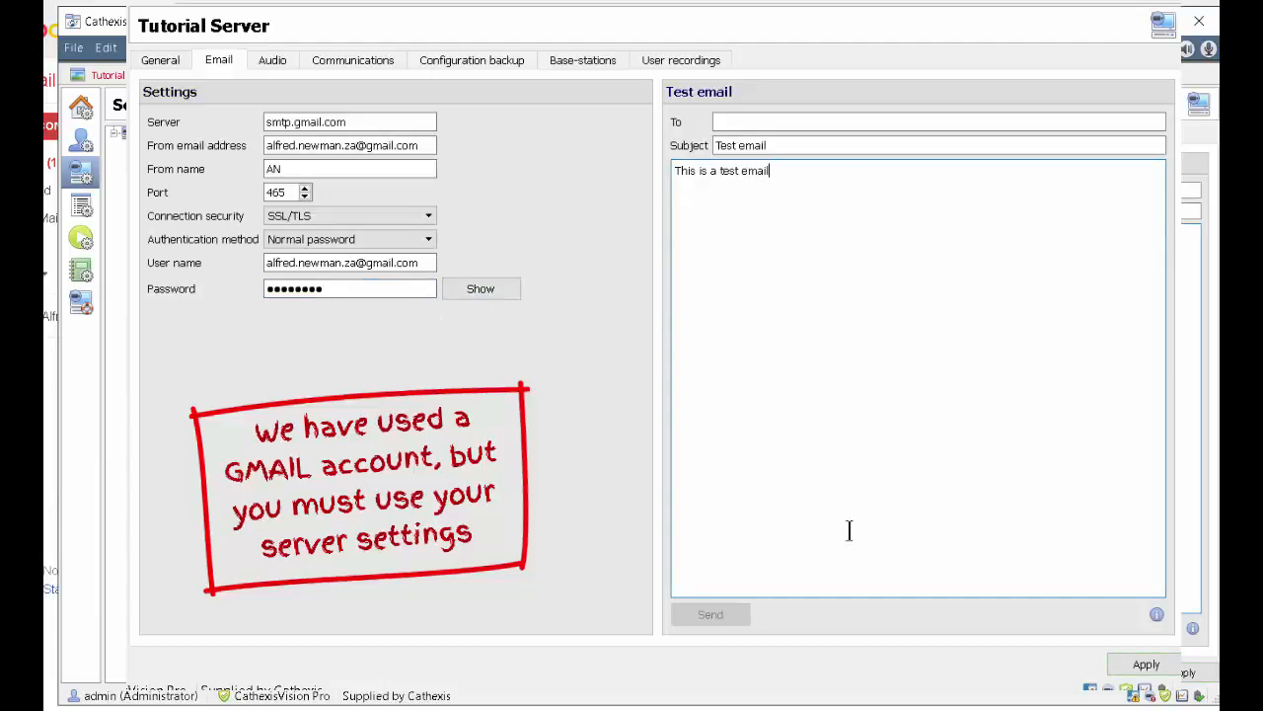
{"action": "left_click", "coordinate": [938, 122]}
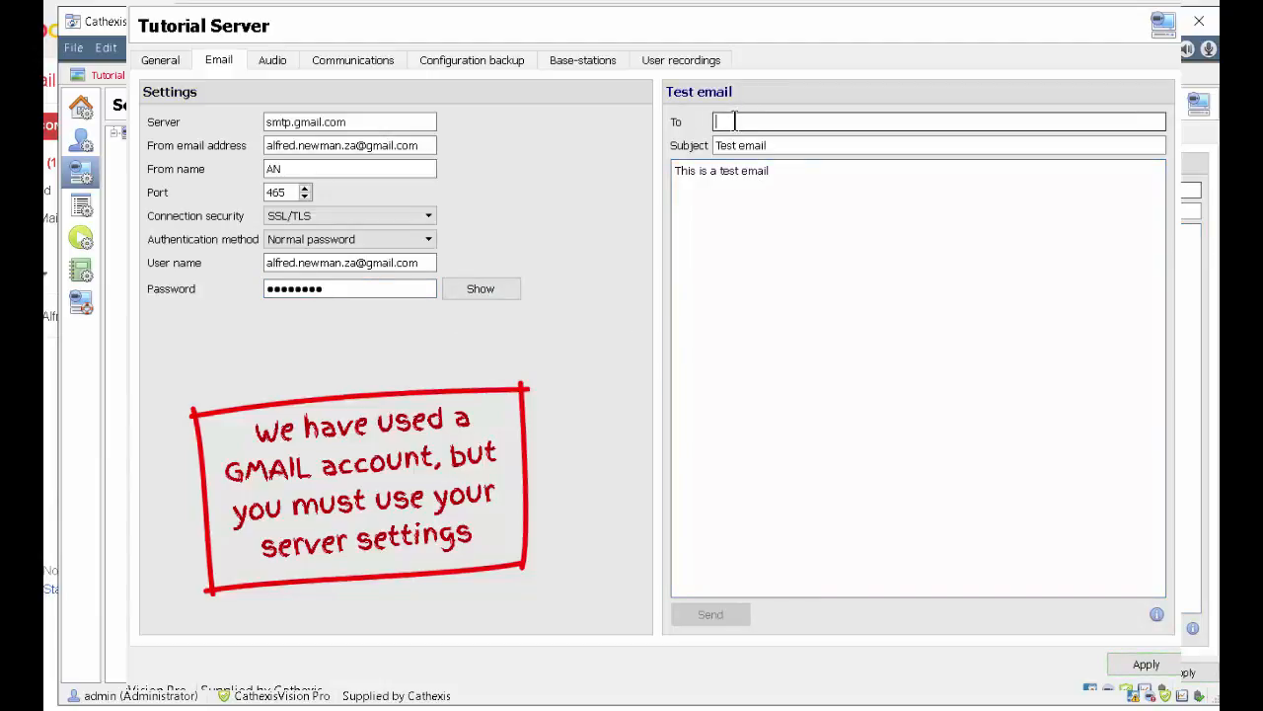
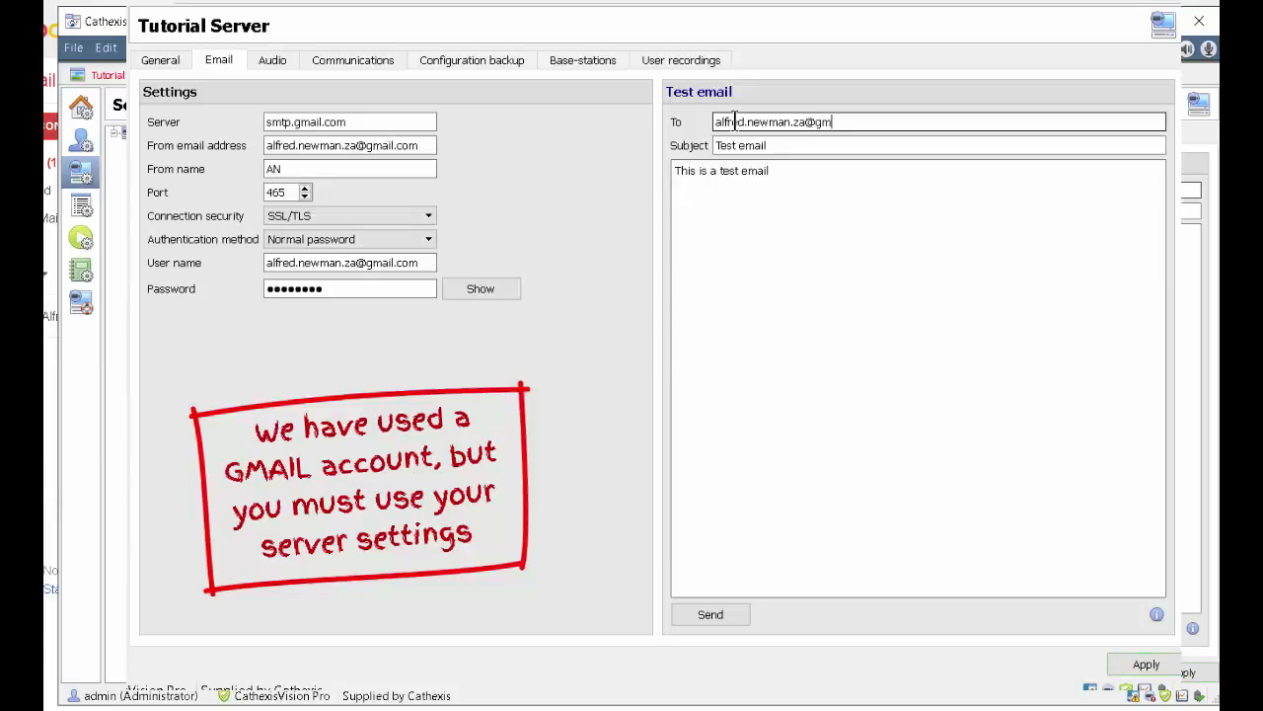
Add a line to the message, send the test email until it succeeds, and apply the settings
{"action": "left_click", "coordinate": [711, 614]}
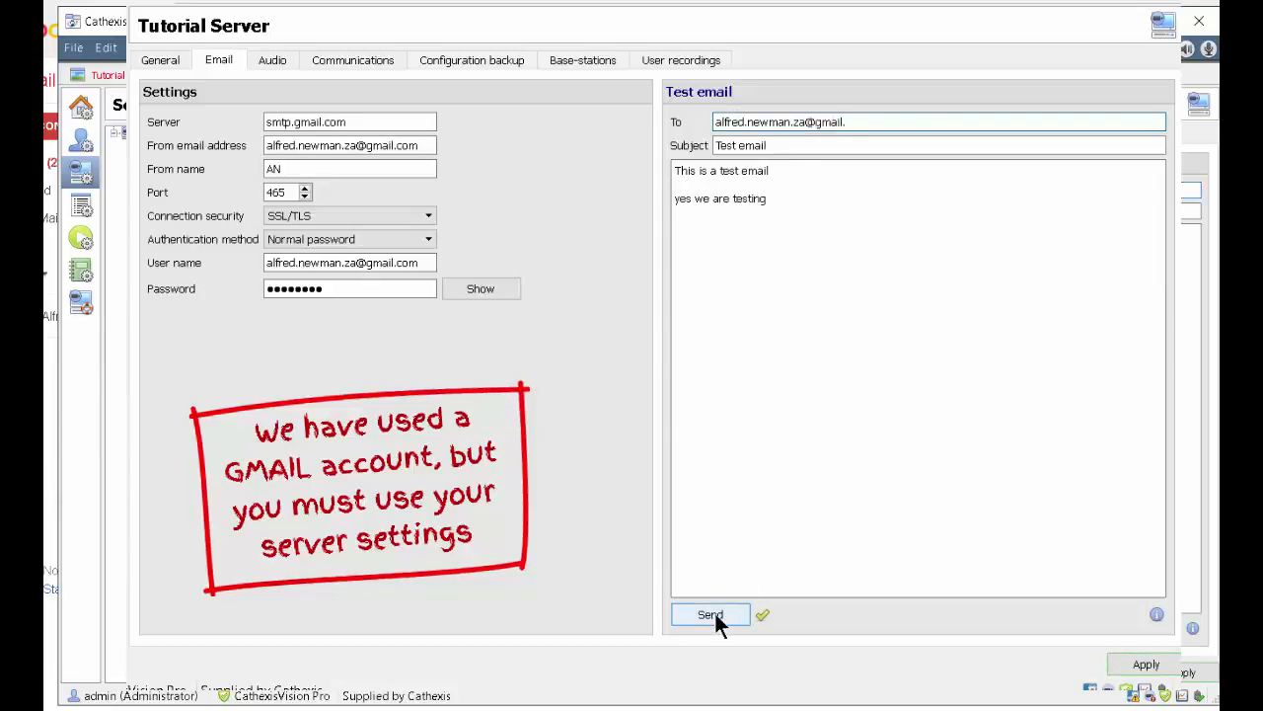
{"action": "left_click", "coordinate": [711, 614]}
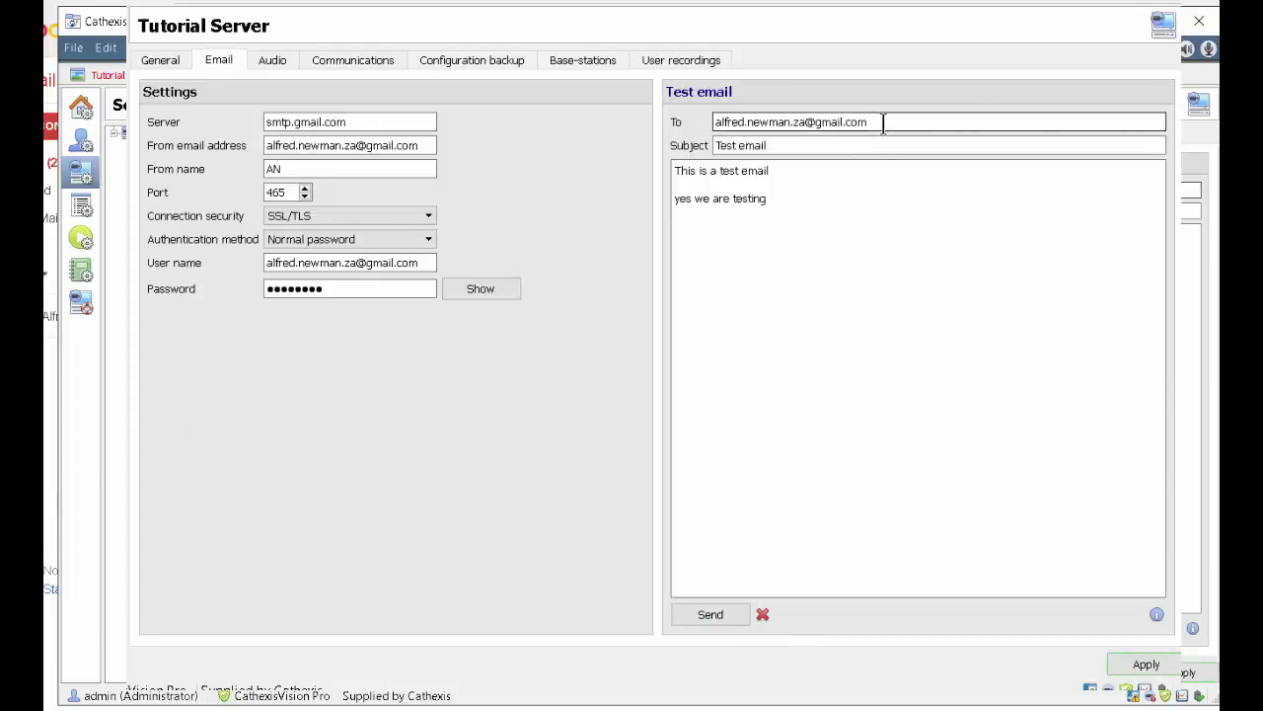
{"action": "left_click", "coordinate": [710, 613]}
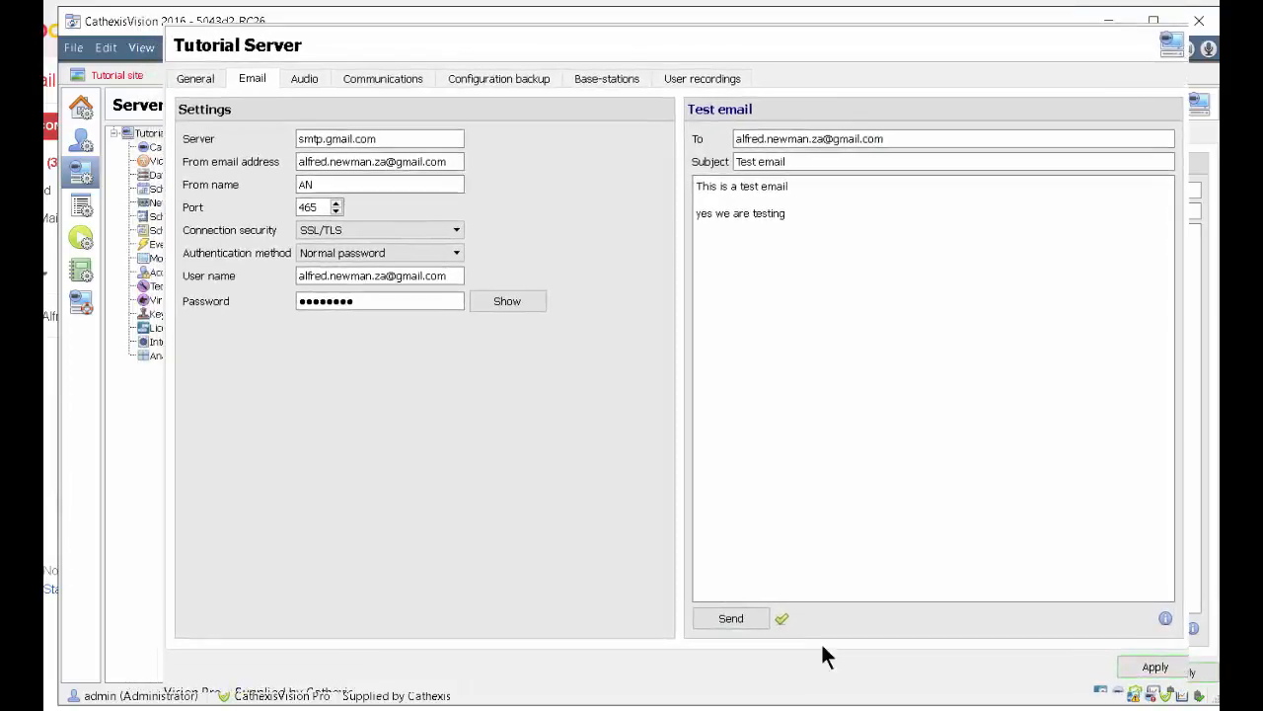
{"action": "left_click", "coordinate": [1153, 19]}
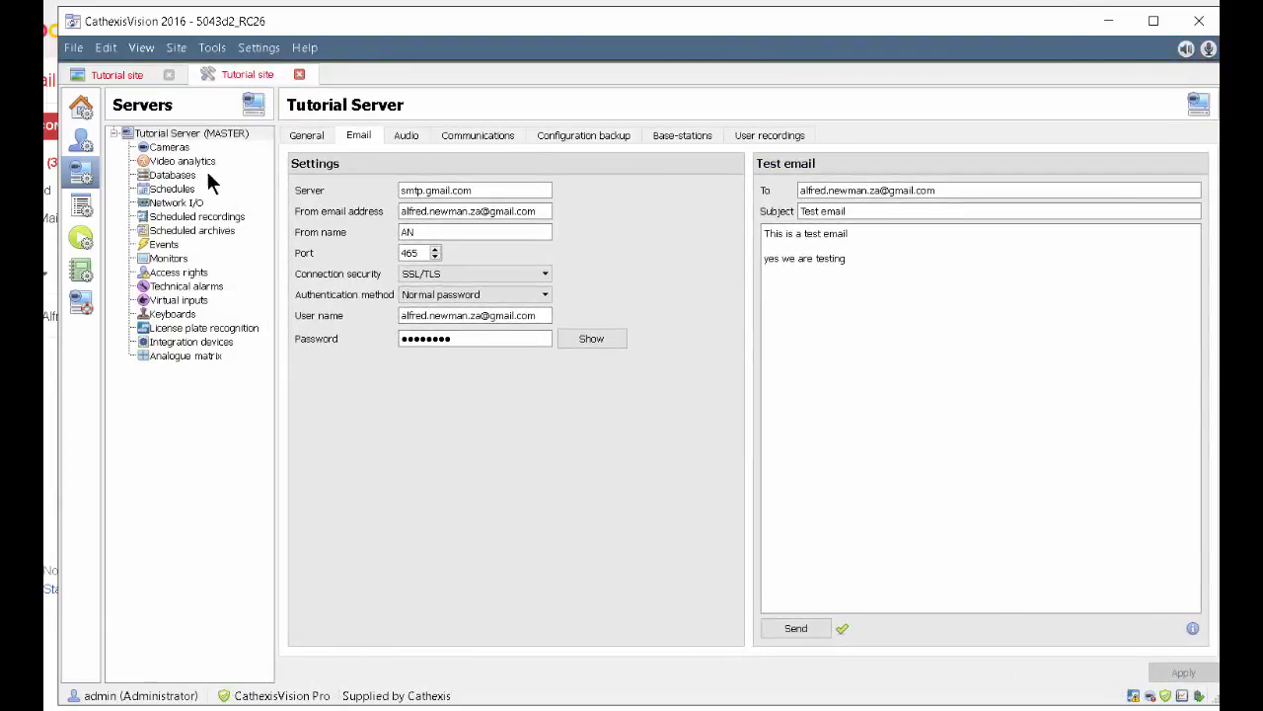
Show the Tutorial Server's Events list via Video analytics
{"action": "left_click", "coordinate": [182, 162]}
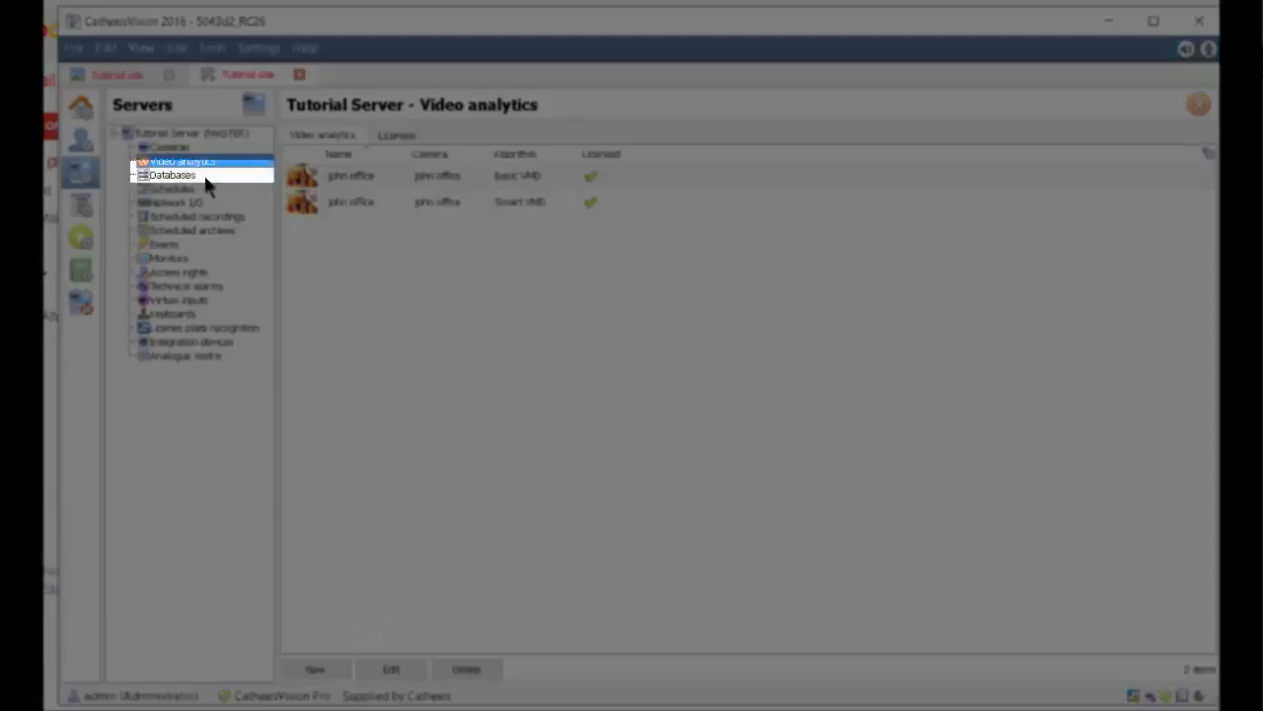
{"action": "left_click", "coordinate": [164, 245]}
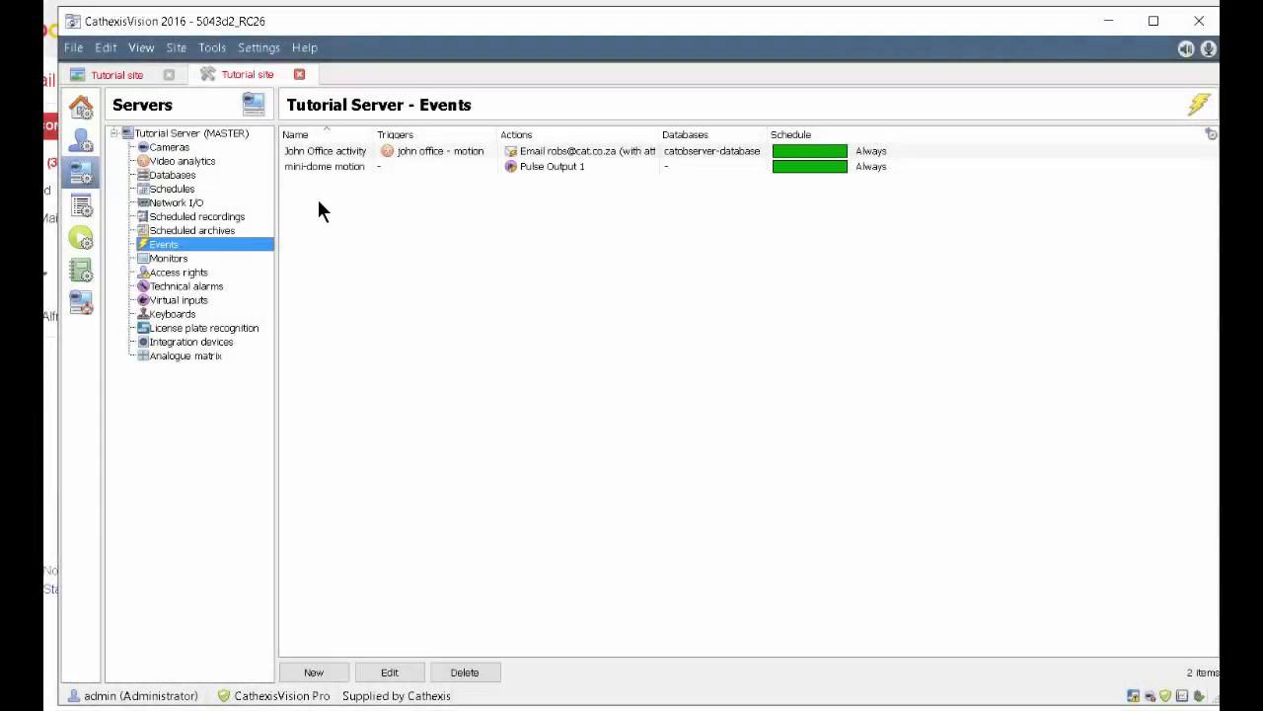
{"action": "left_click", "coordinate": [191, 135]}
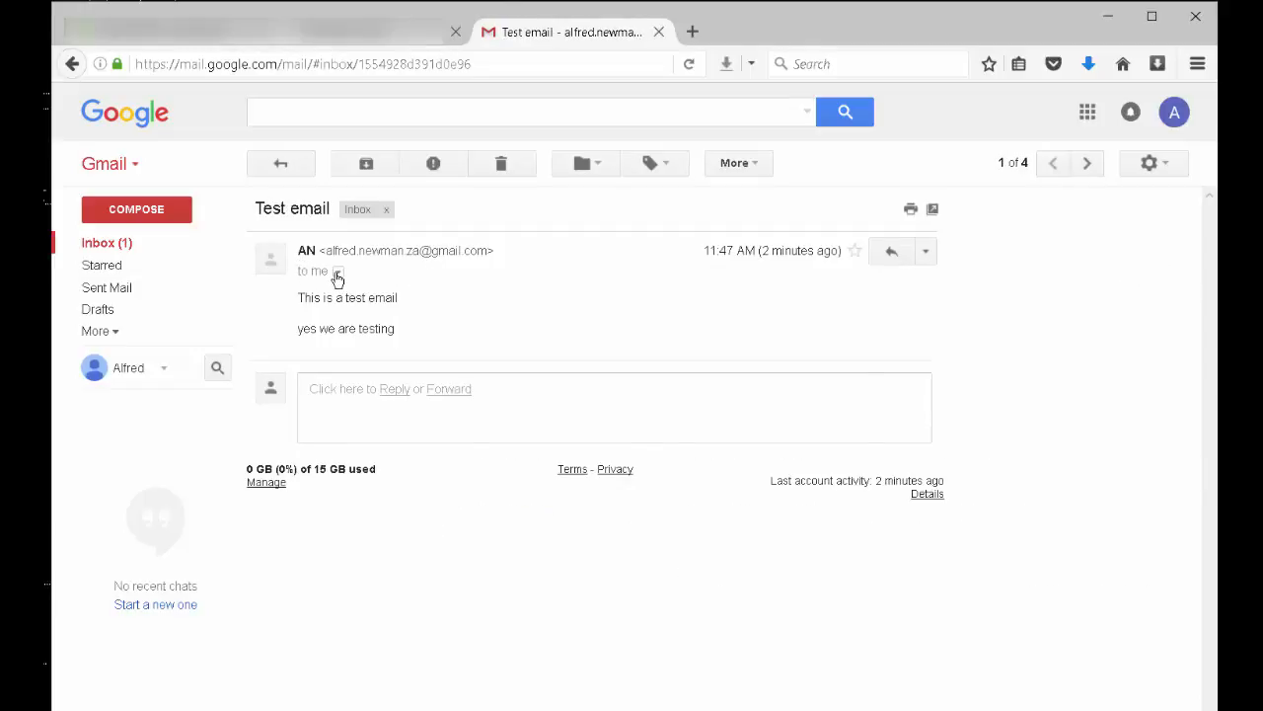
Show the received test email's sender, recipient, date and subject details in Gmail
{"action": "left_click", "coordinate": [338, 271]}
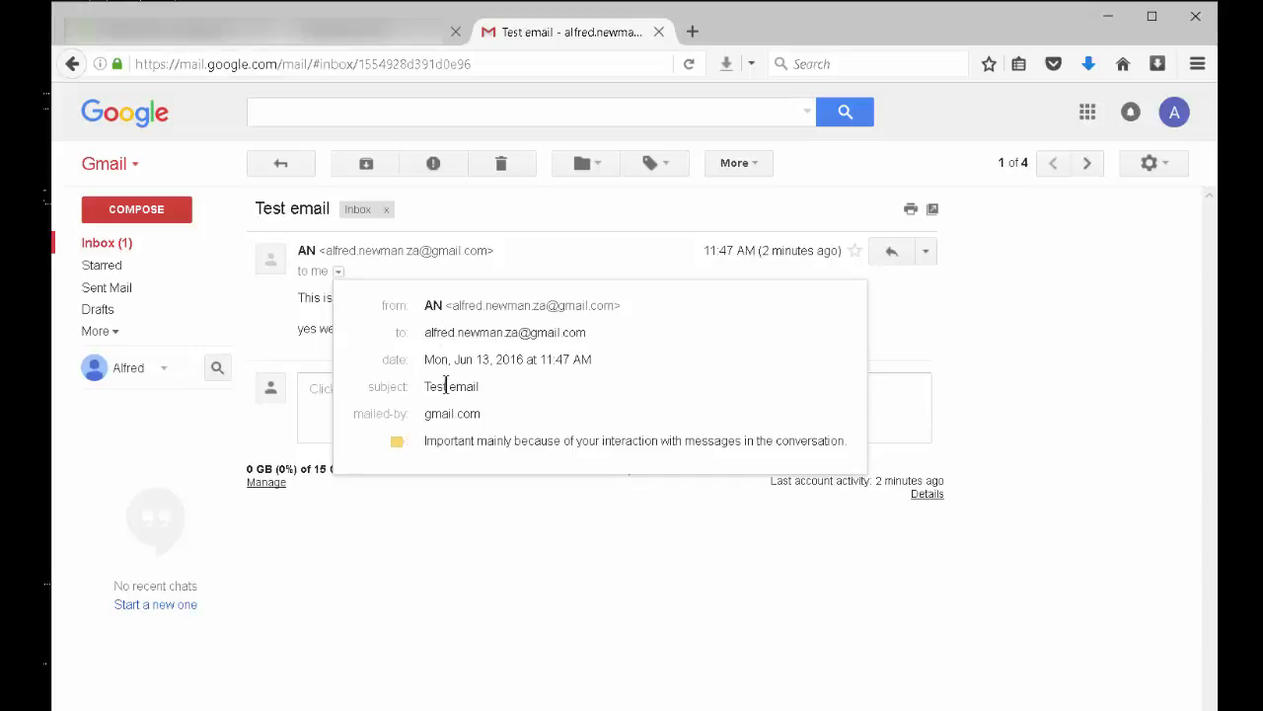